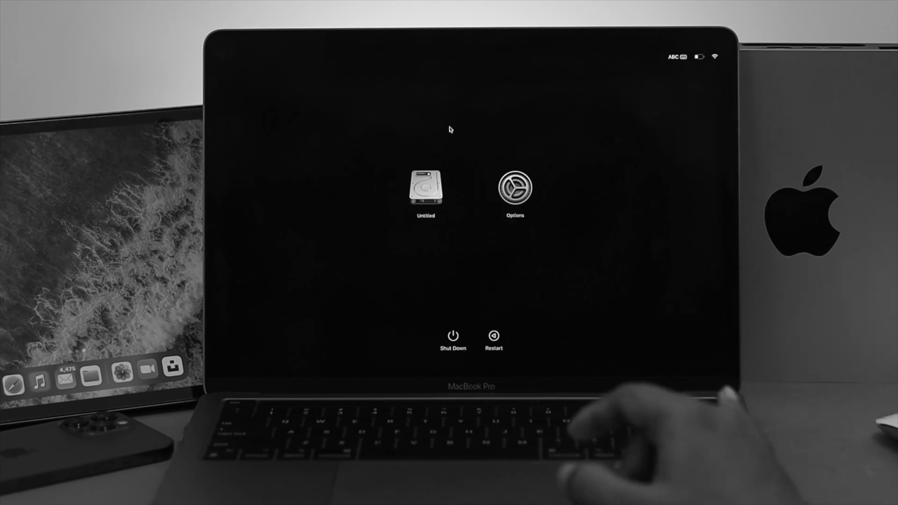
Step: Select the Untitled disk as the startup volume, revealing its Continue option
left_click(425, 190)
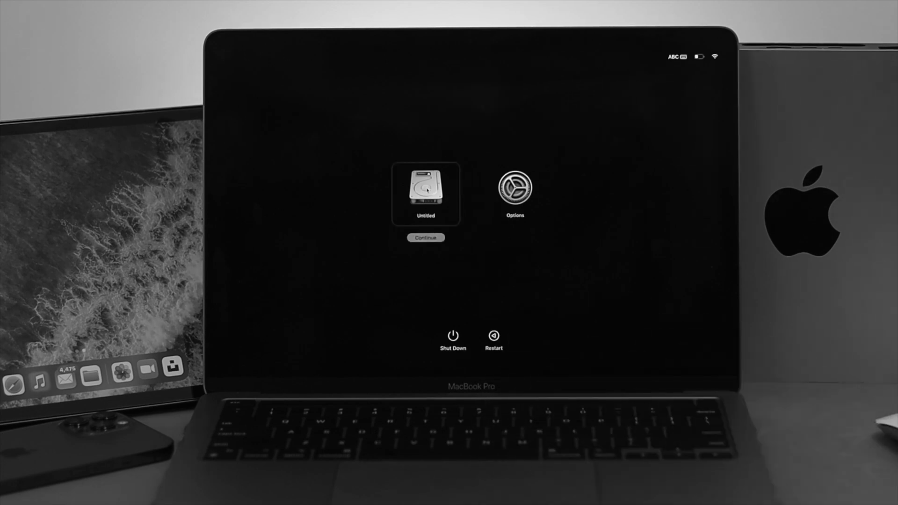